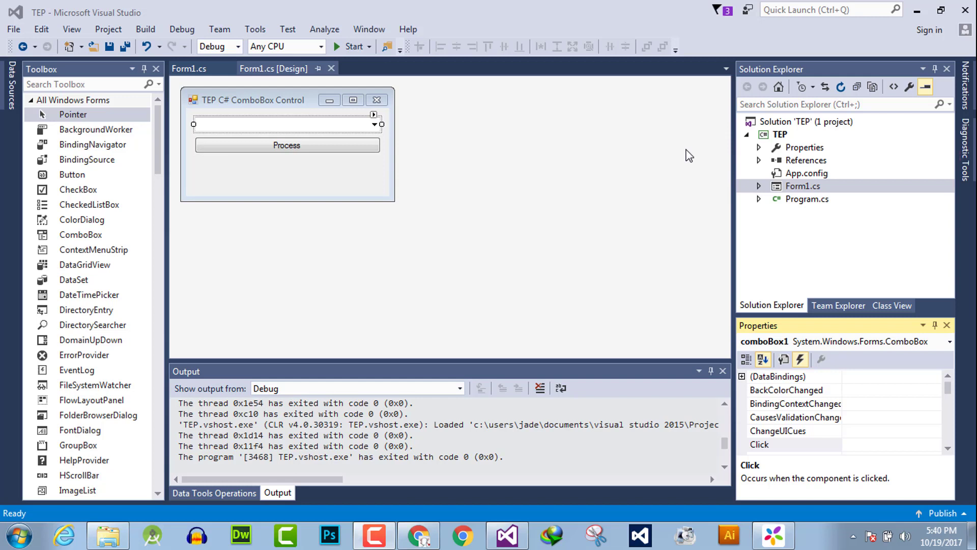
mouse_move(773, 455)
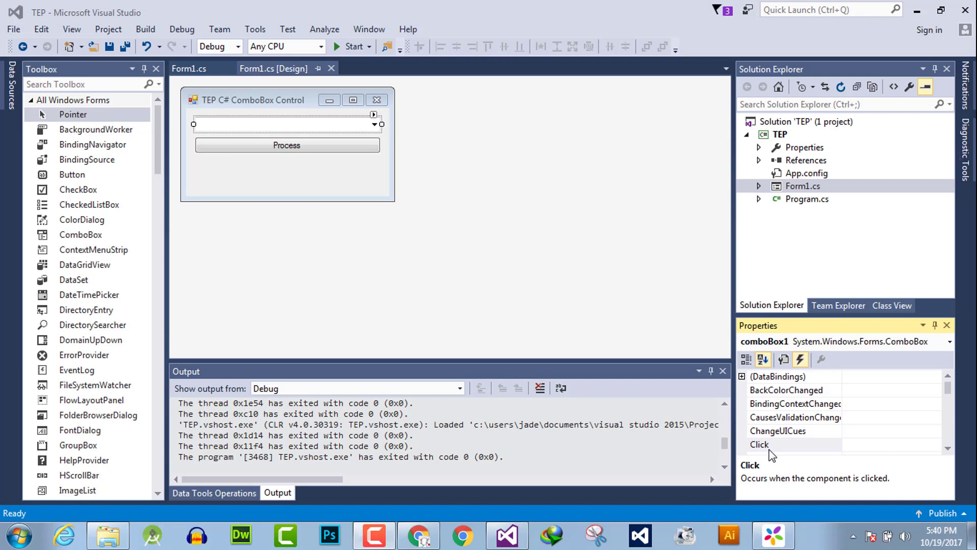
mouse_move(369, 128)
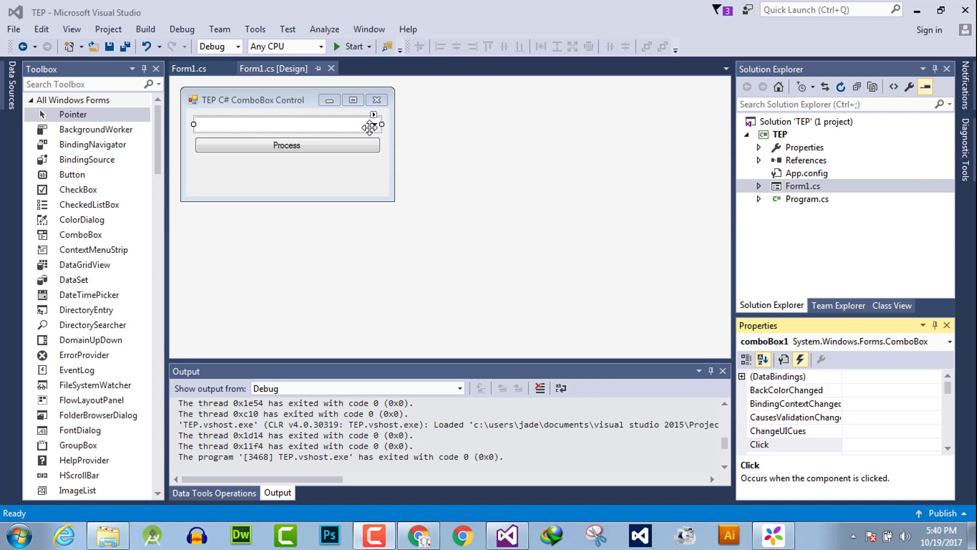
mouse_move(589, 357)
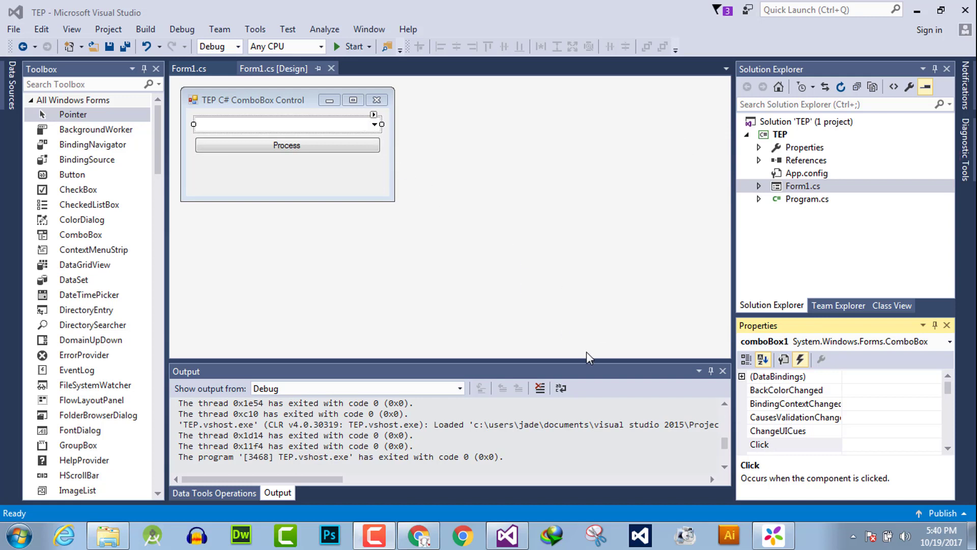
mouse_move(398, 124)
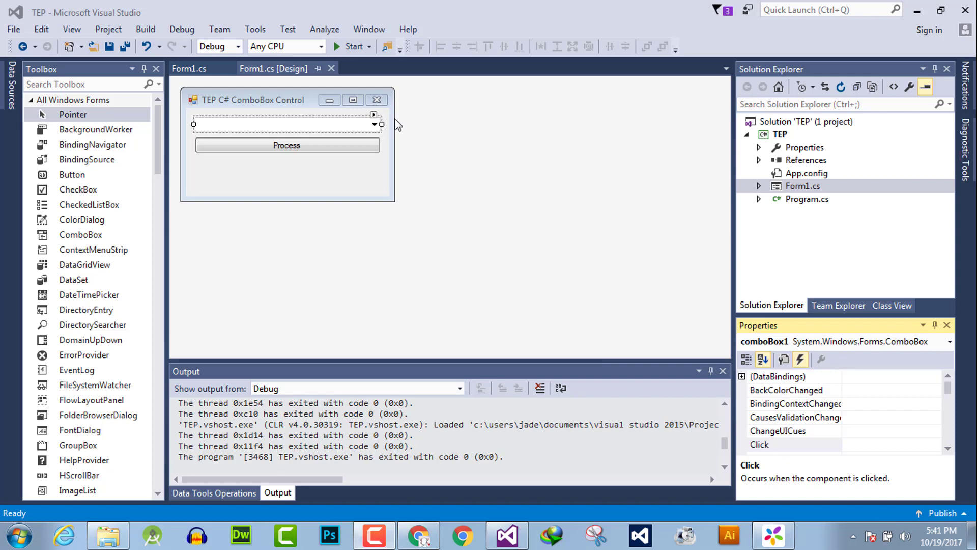
mouse_move(550, 186)
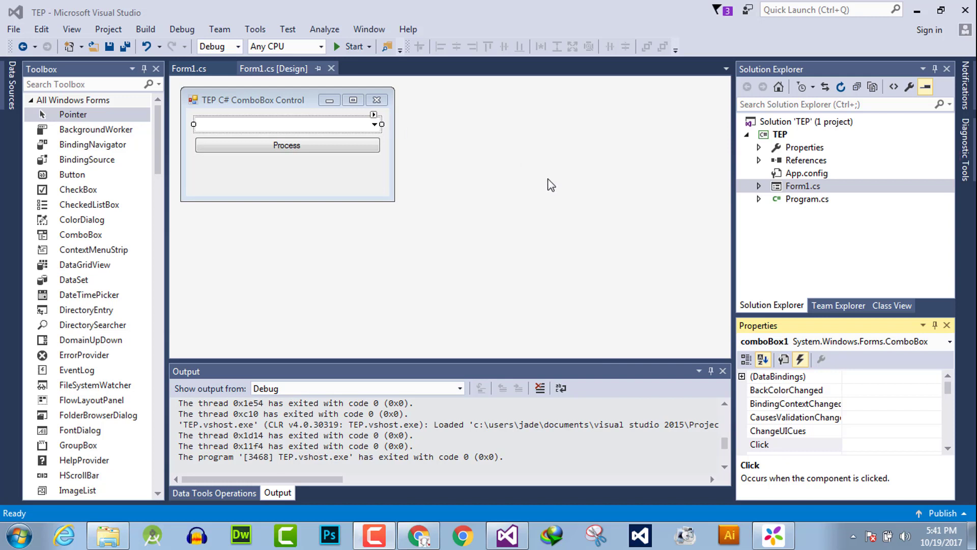
mouse_move(559, 227)
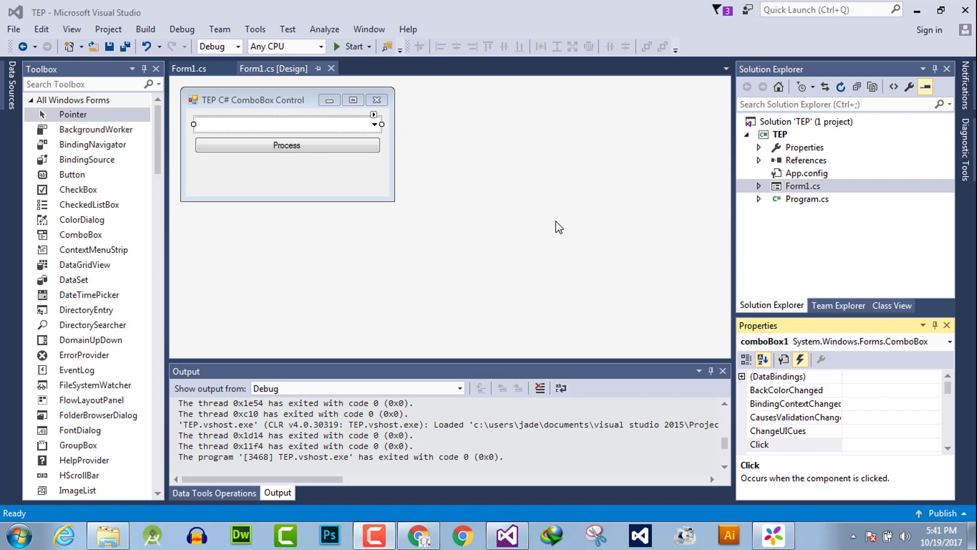
mouse_move(558, 215)
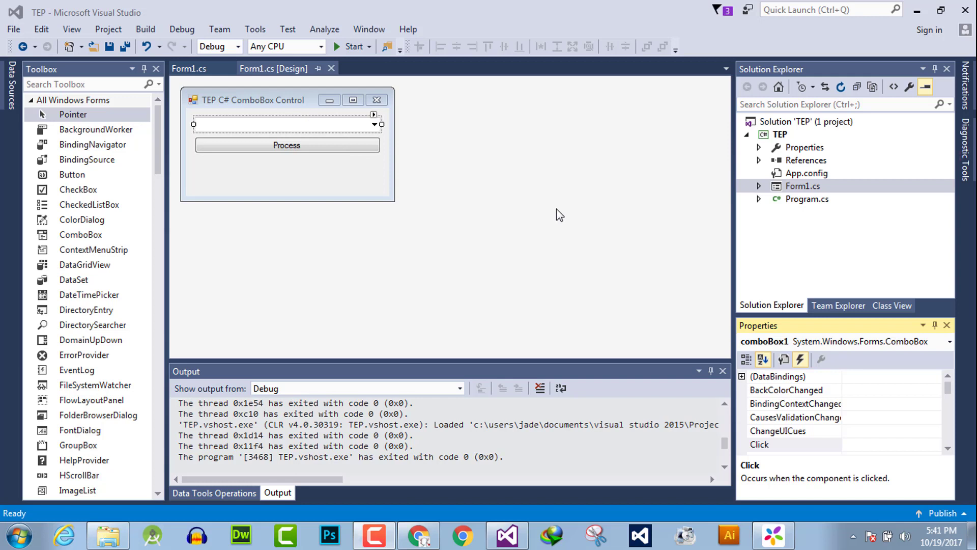
mouse_move(869, 440)
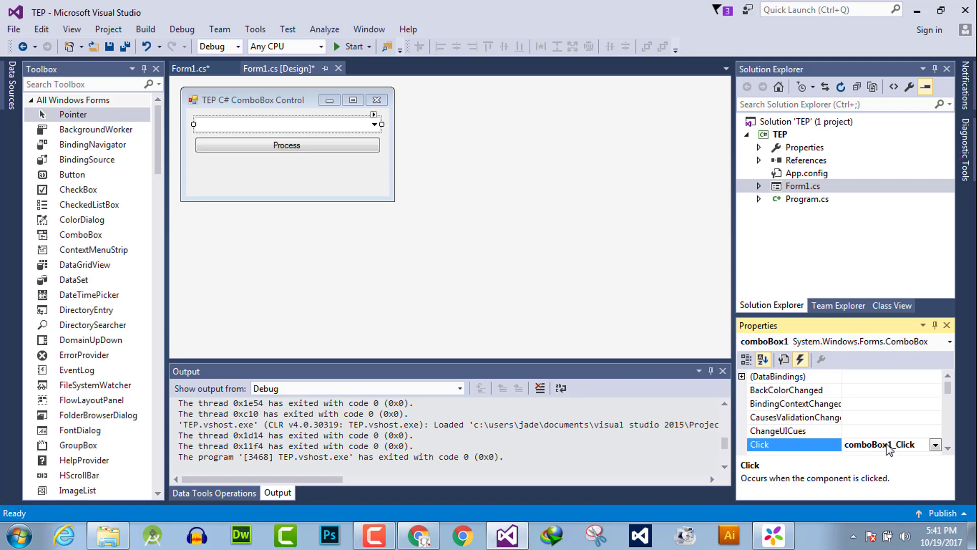
Step: Add comboBox1.BackColor = Color.AliceBlue; to the comboBox1_Click handler and start debugging
double_click(880, 444)
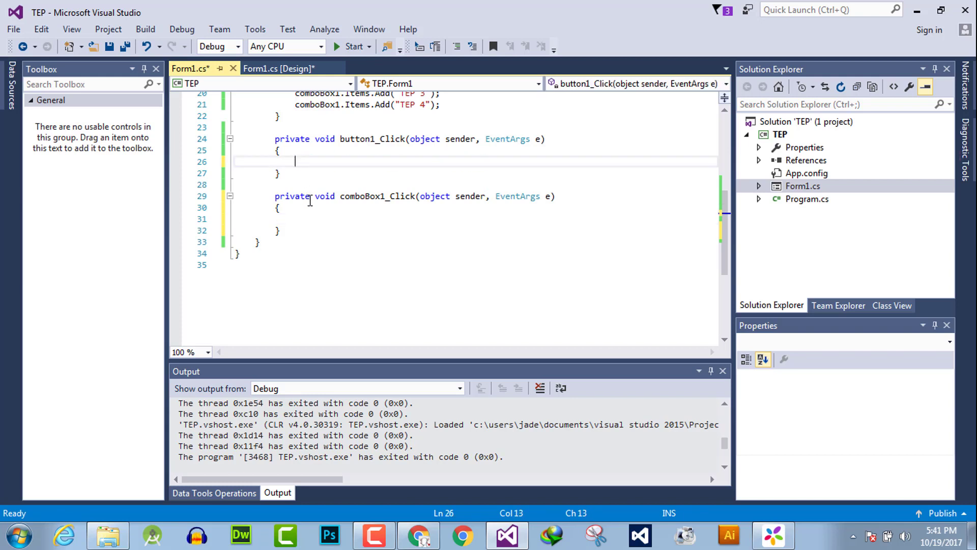
type("comboBox1.BackColor = Color.AliceBlue;")
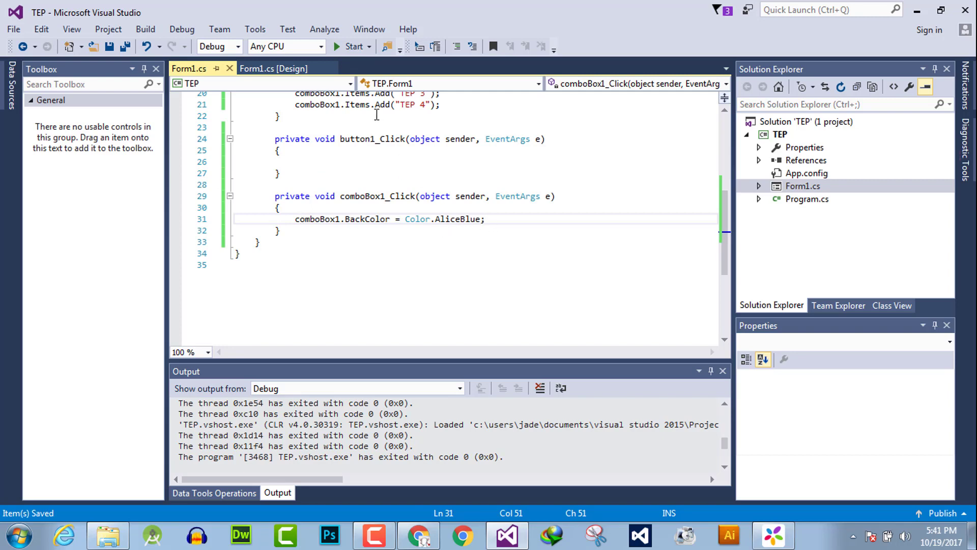
left_click(353, 46)
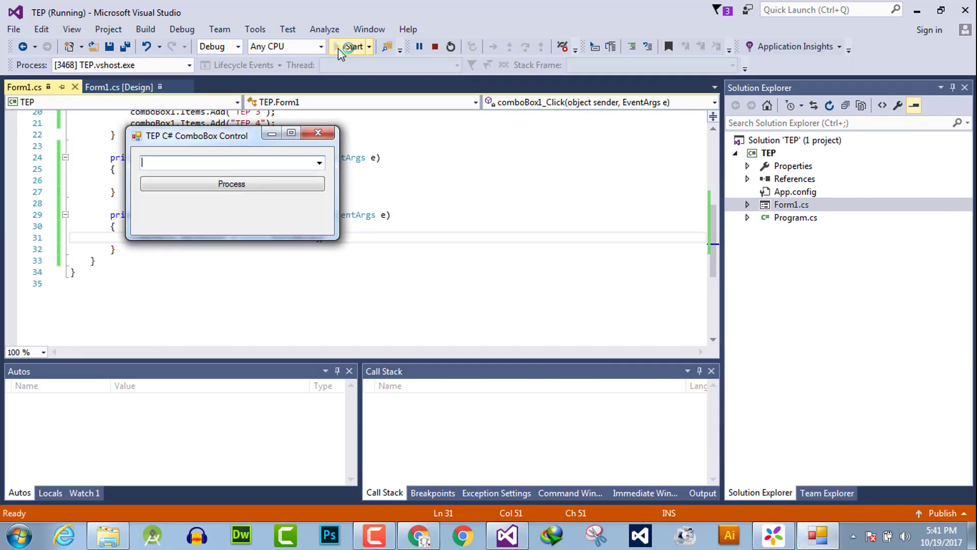
Step: Click the combo box in the running TEP form to check it turns AliceBlue
left_click(352, 46)
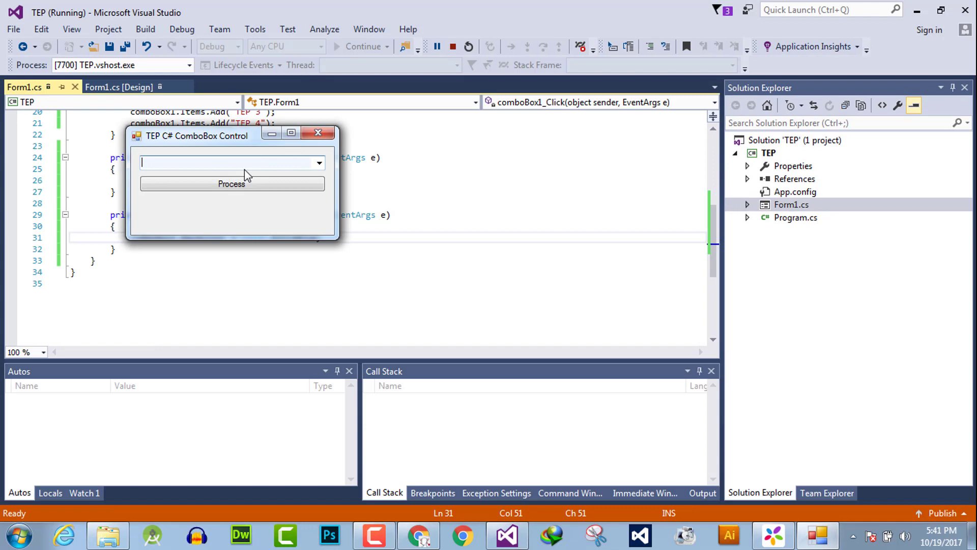
left_click(318, 163)
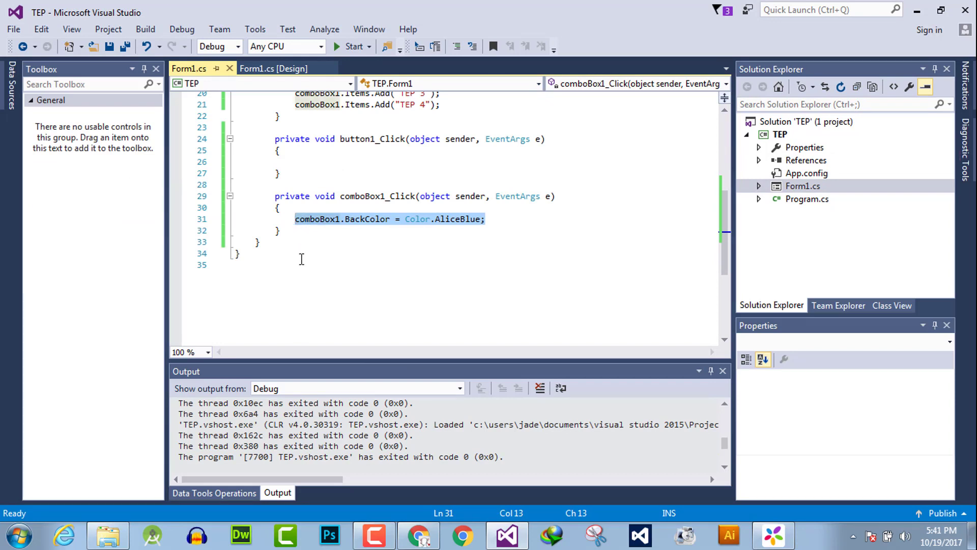
Step: Replace the BackColor line with MessageBox.Show("HEy");, save, and start the app again
type("MessageBox.")
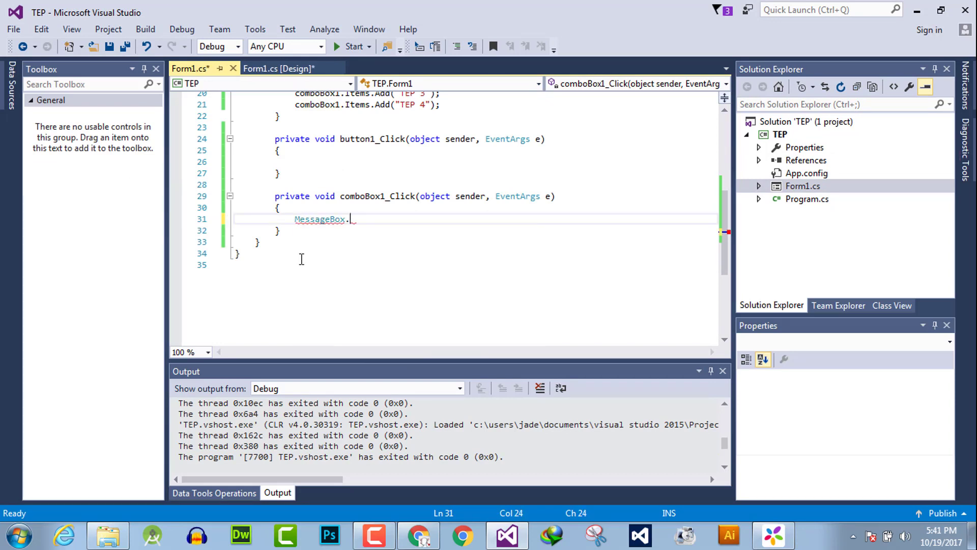
type("Show()")
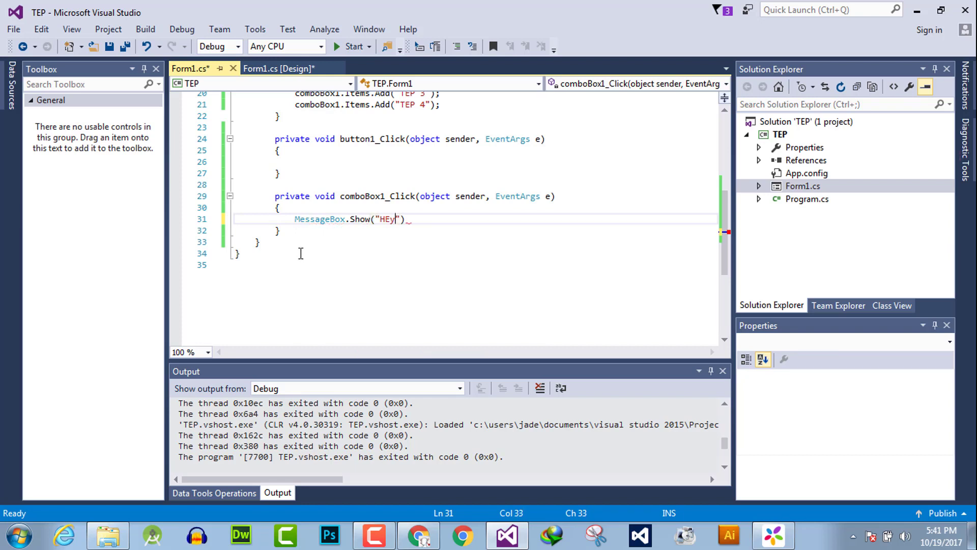
key("ctrl+s")
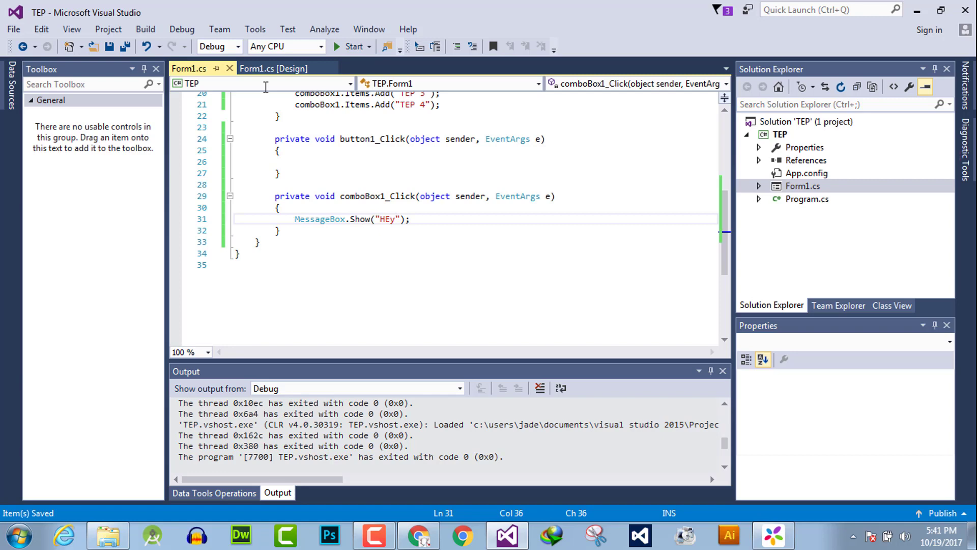
left_click(352, 46)
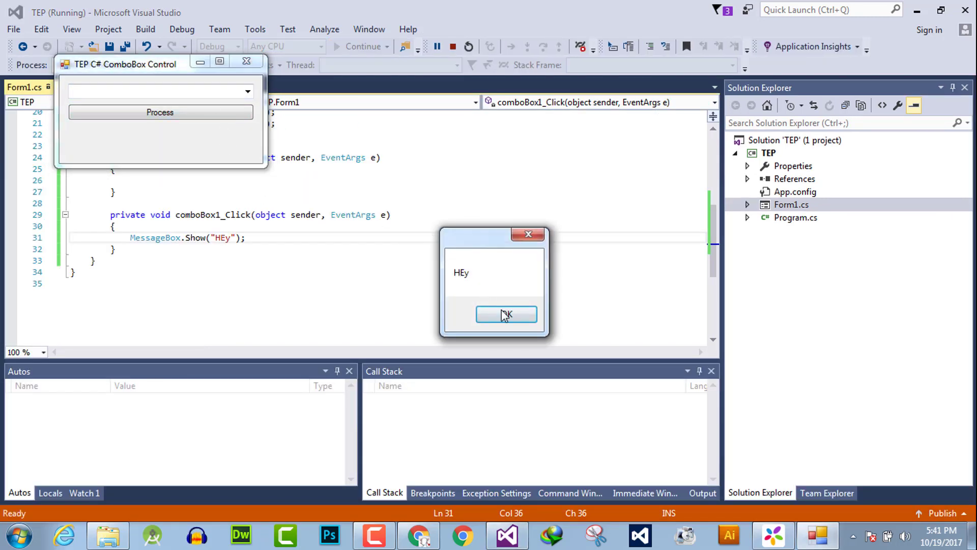
Step: Dismiss the HEy message box with OK after clicking the combo box
left_click(506, 314)
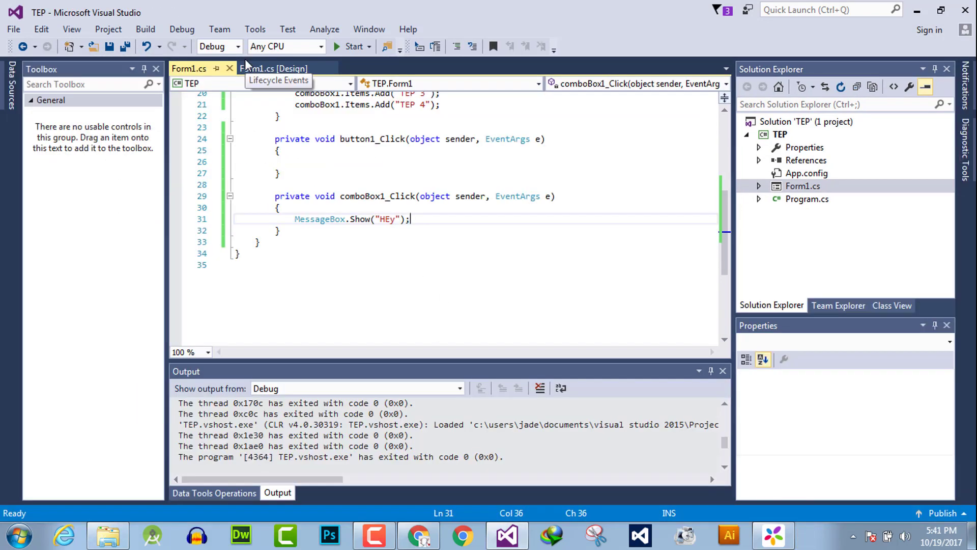
mouse_move(496, 294)
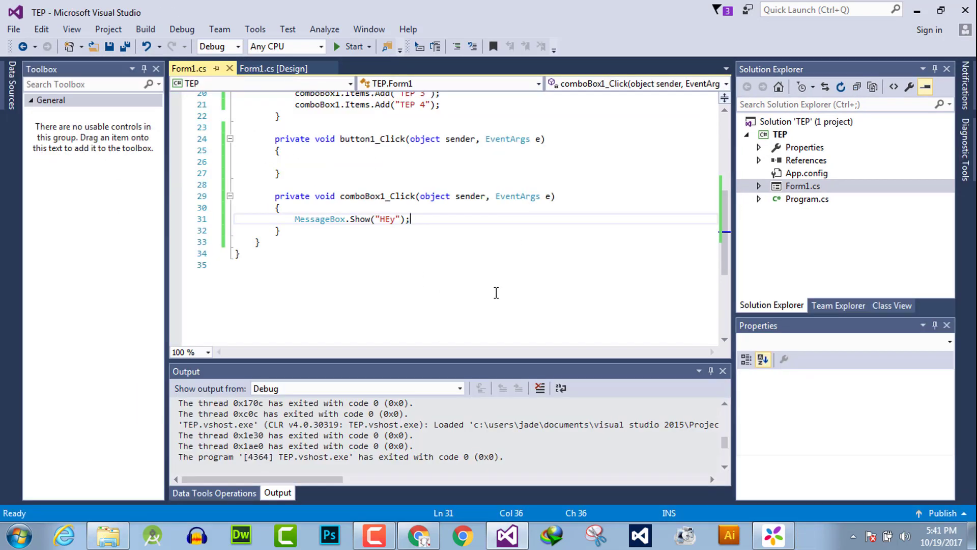